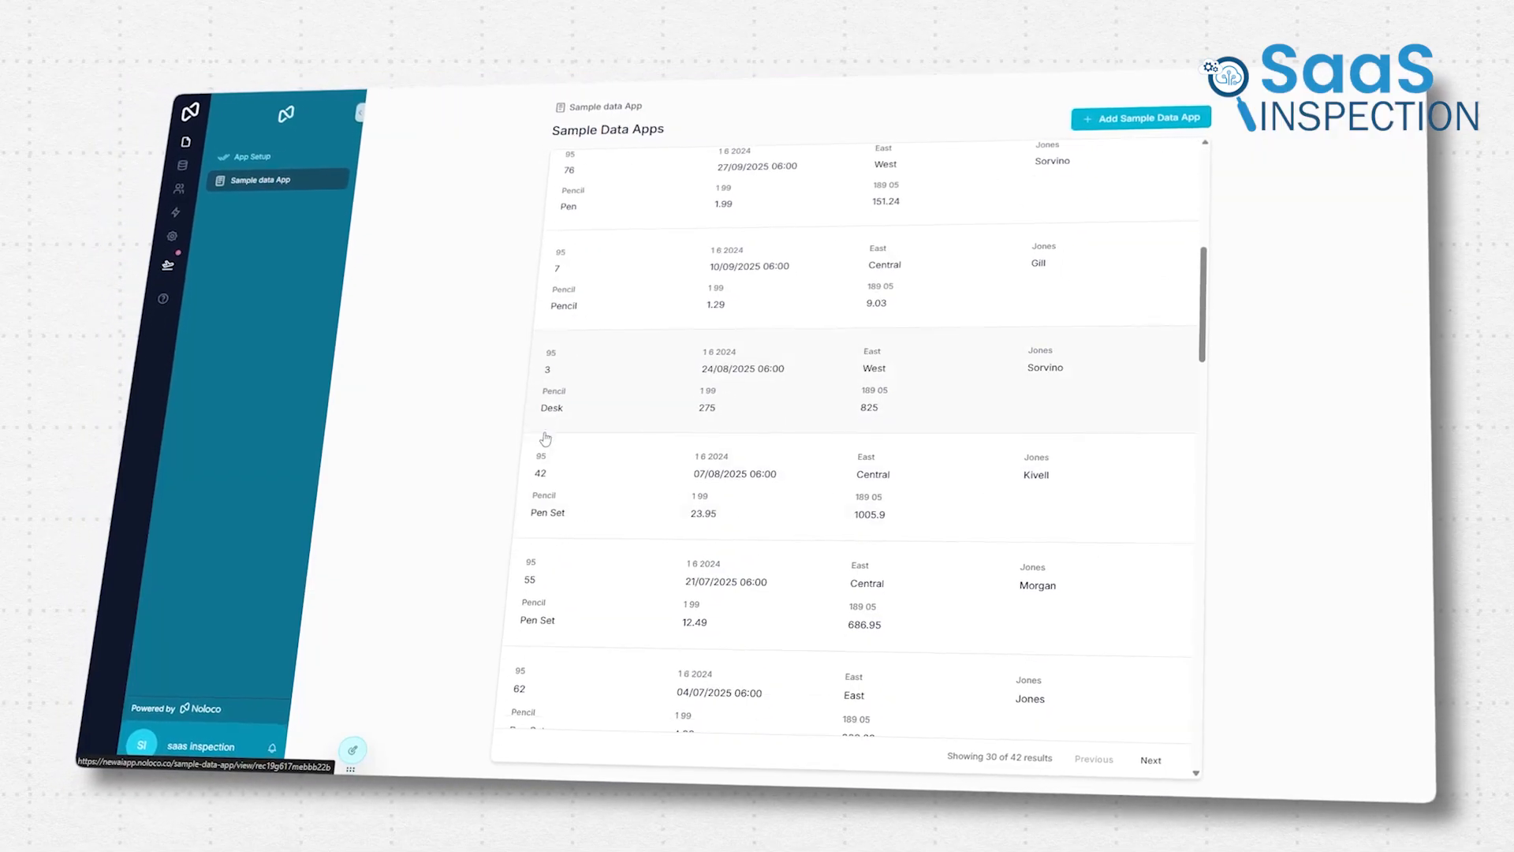
Open the app from My Apps and show the Tasks calendar for August 2025.
left_click(1151, 760)
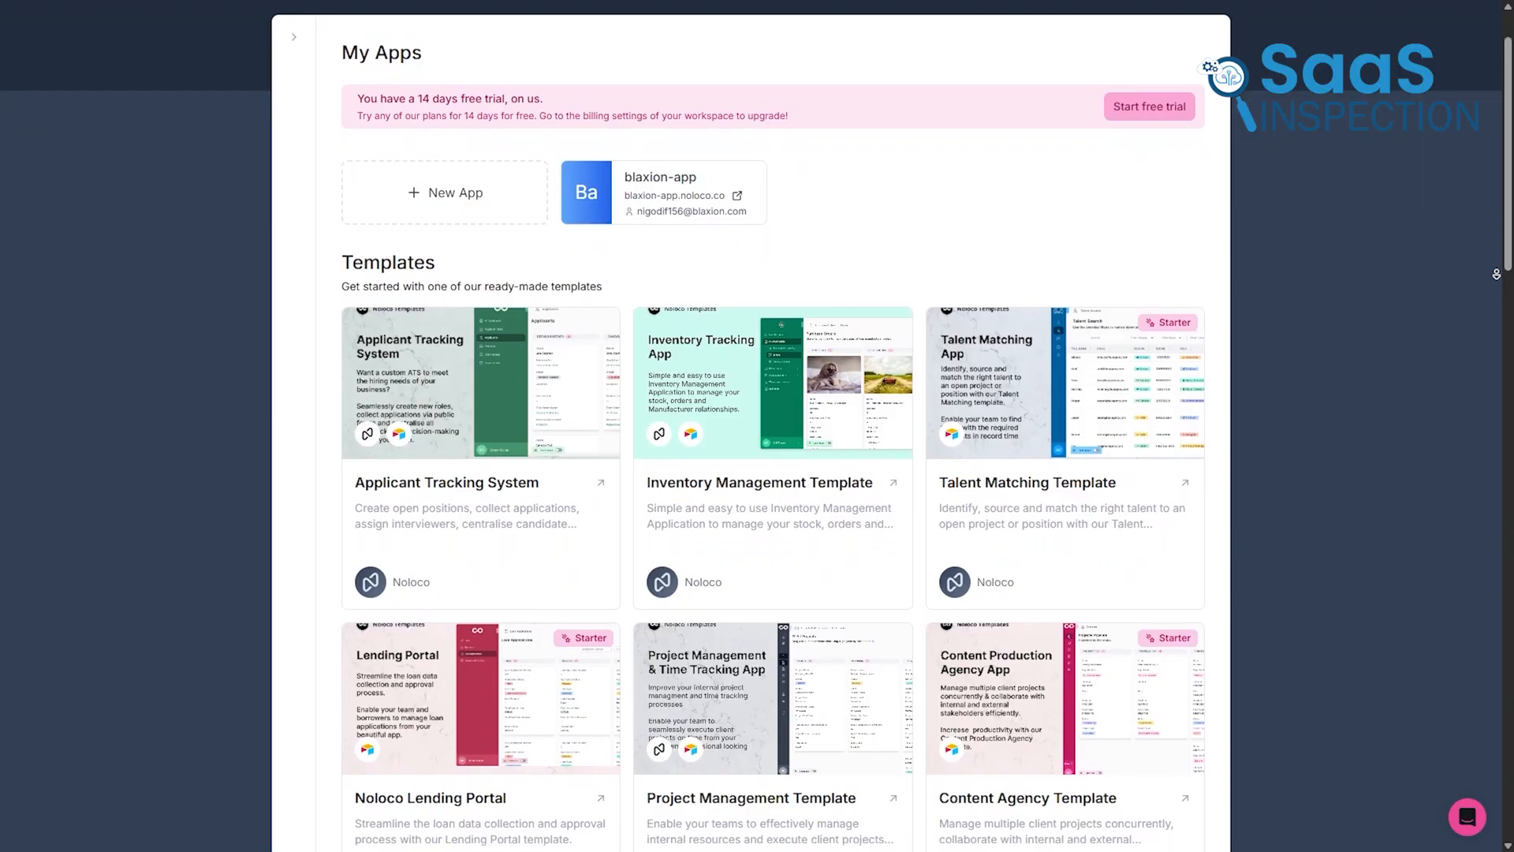
scroll("down", 3)
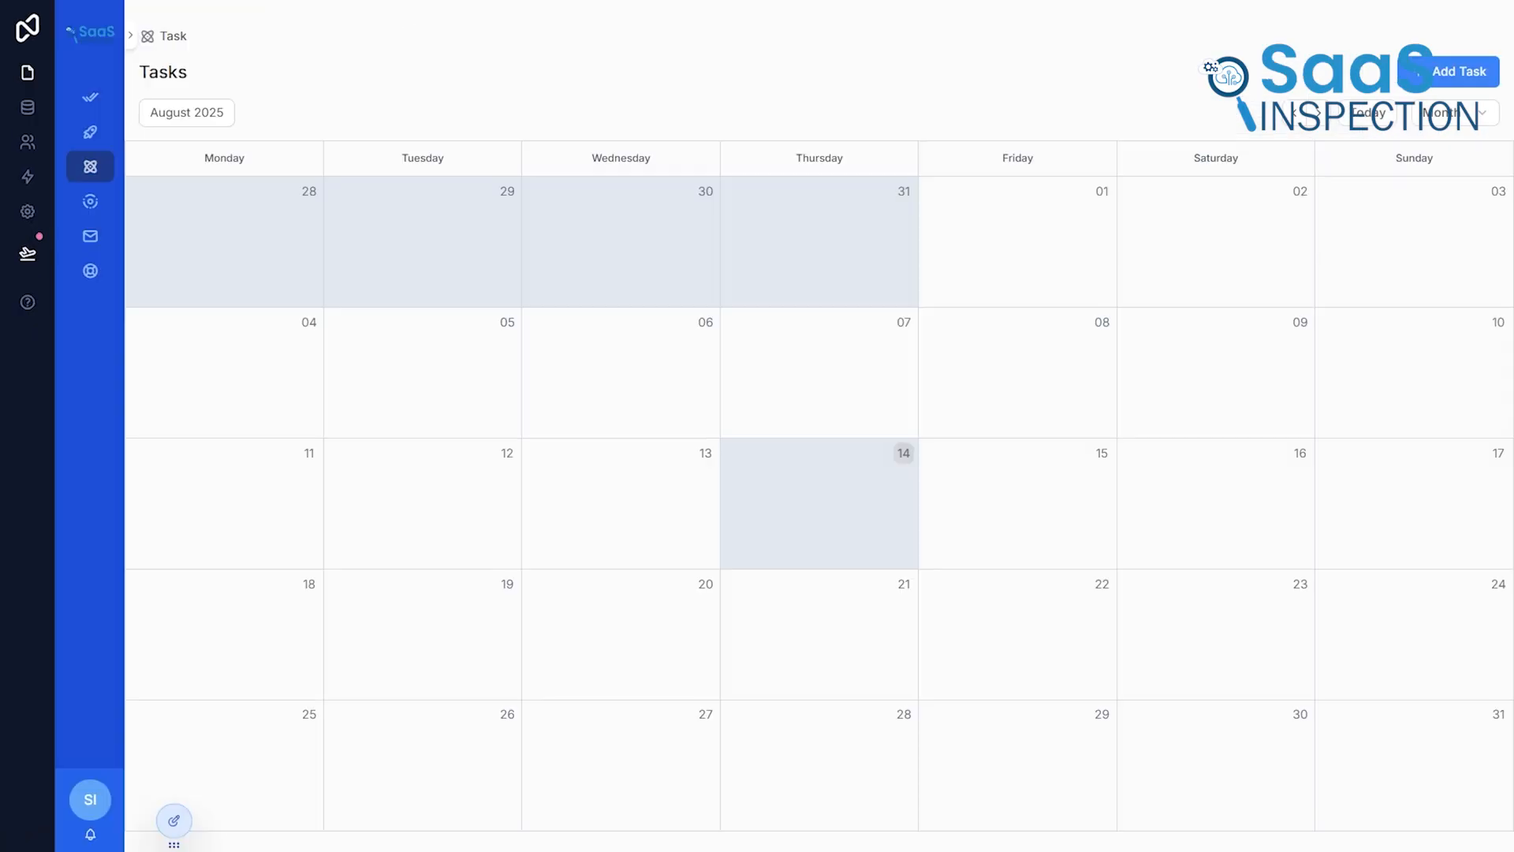
left_click(90, 131)
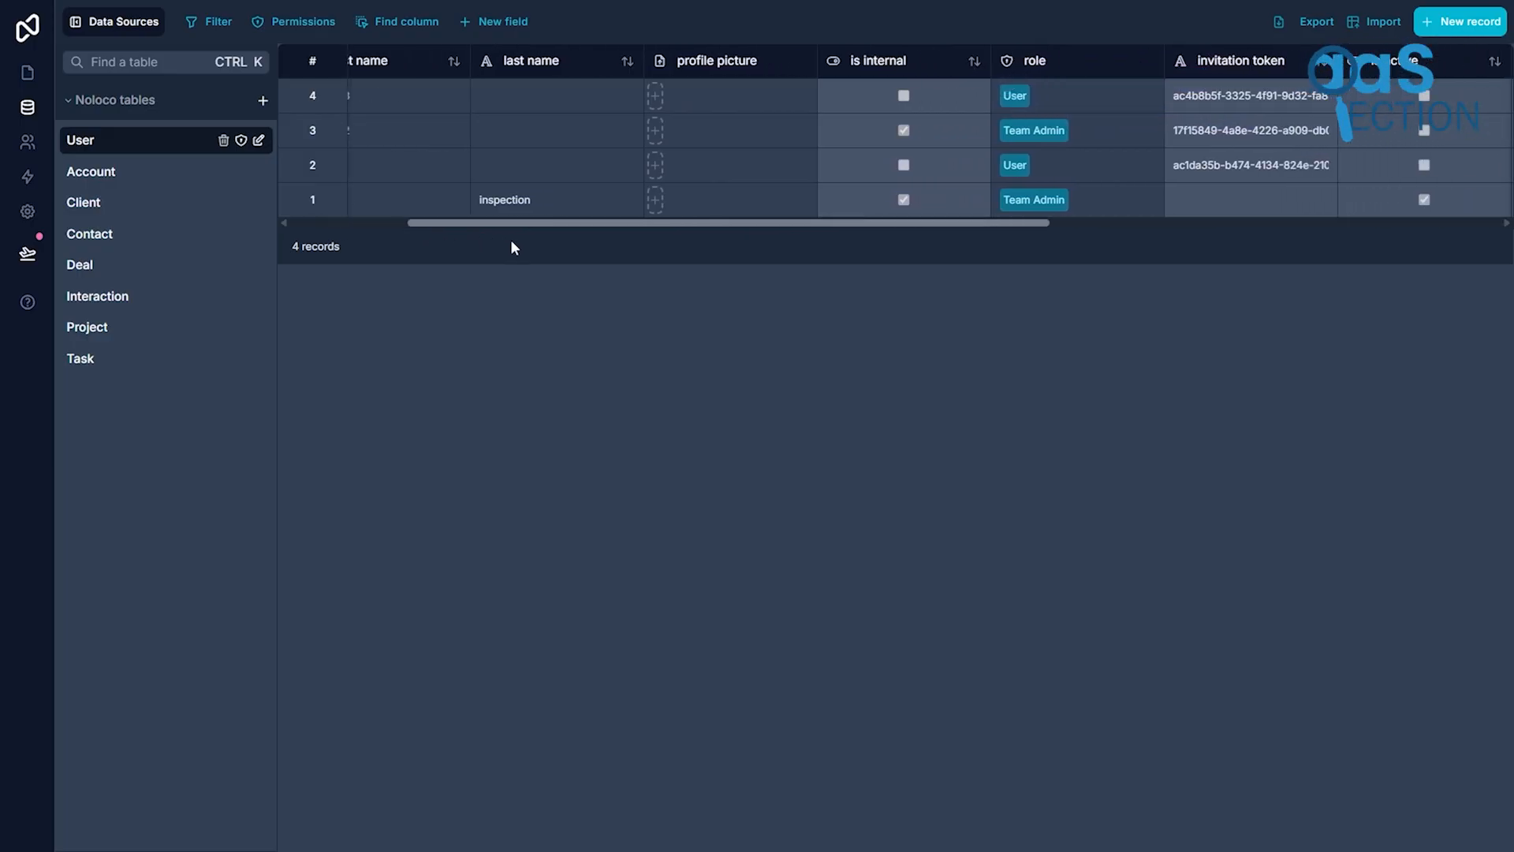
Browse the User table columns, then start a New App to reach the 'How do you want to start?' choices.
scroll("right", 3)
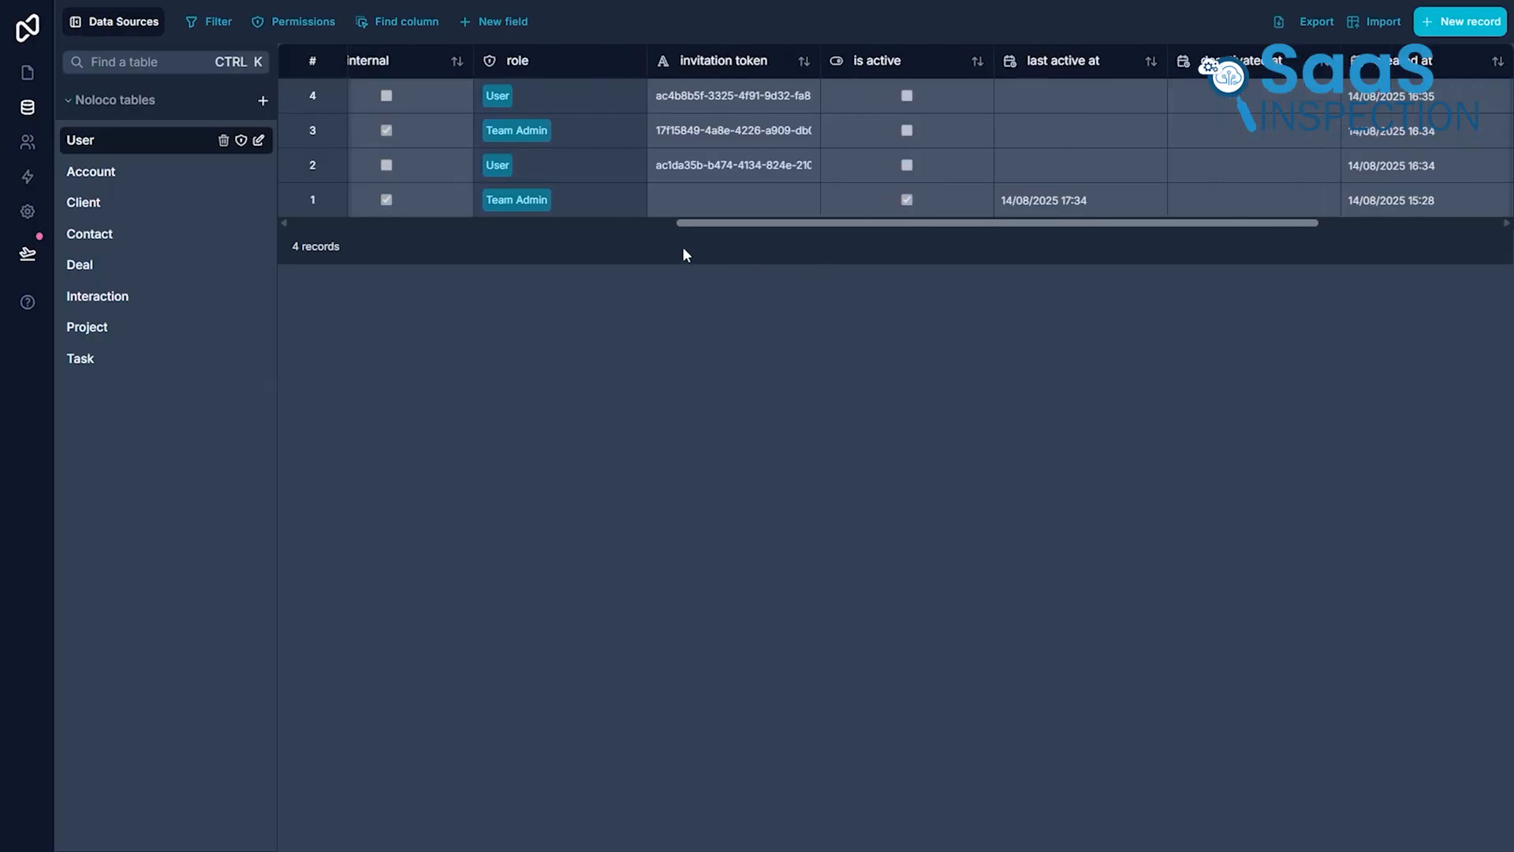
scroll("left", 3)
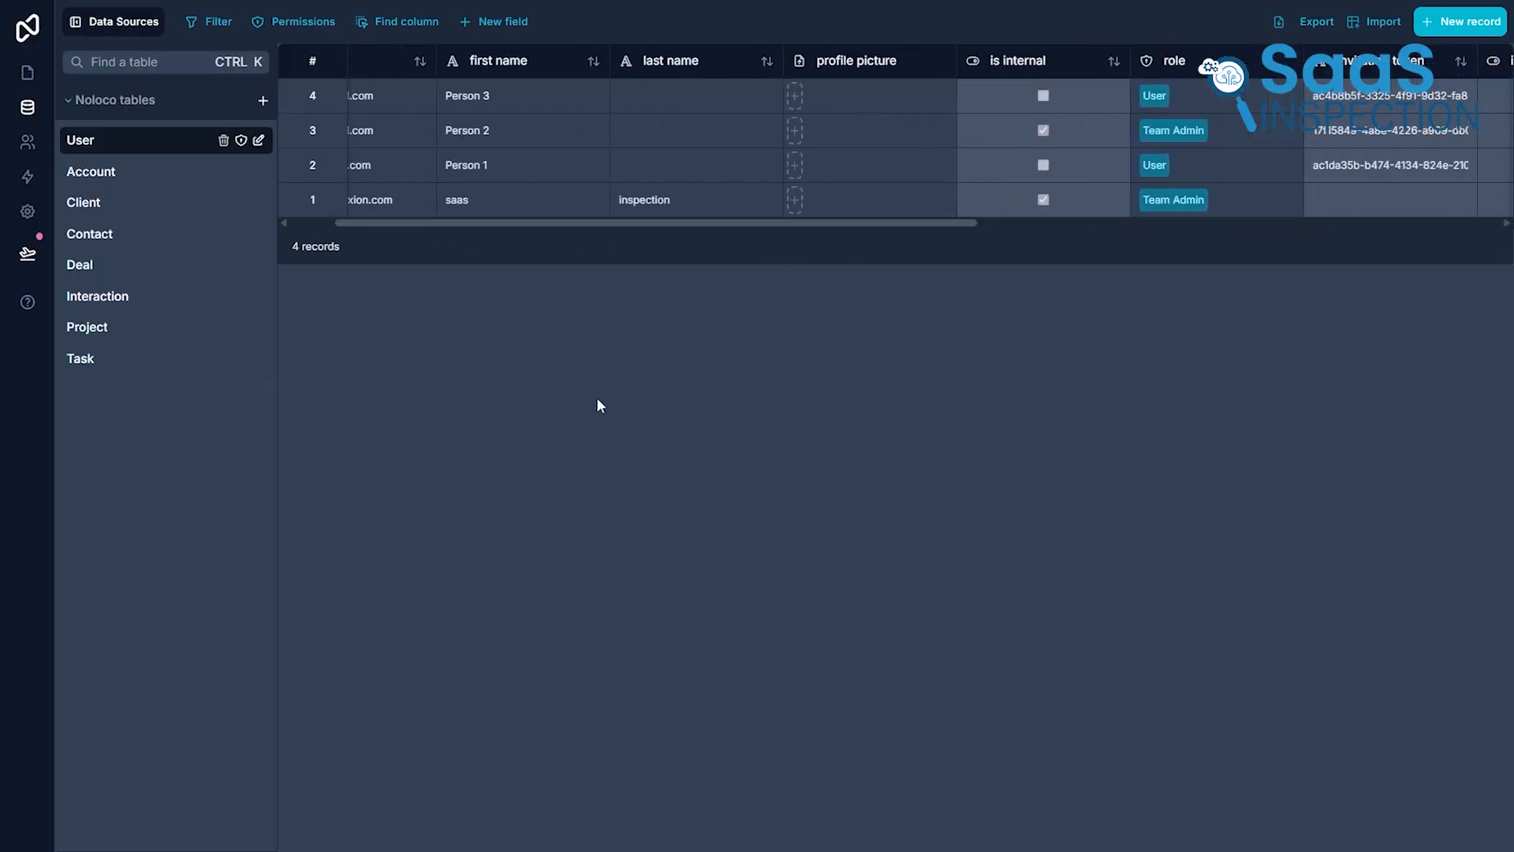
left_click(87, 327)
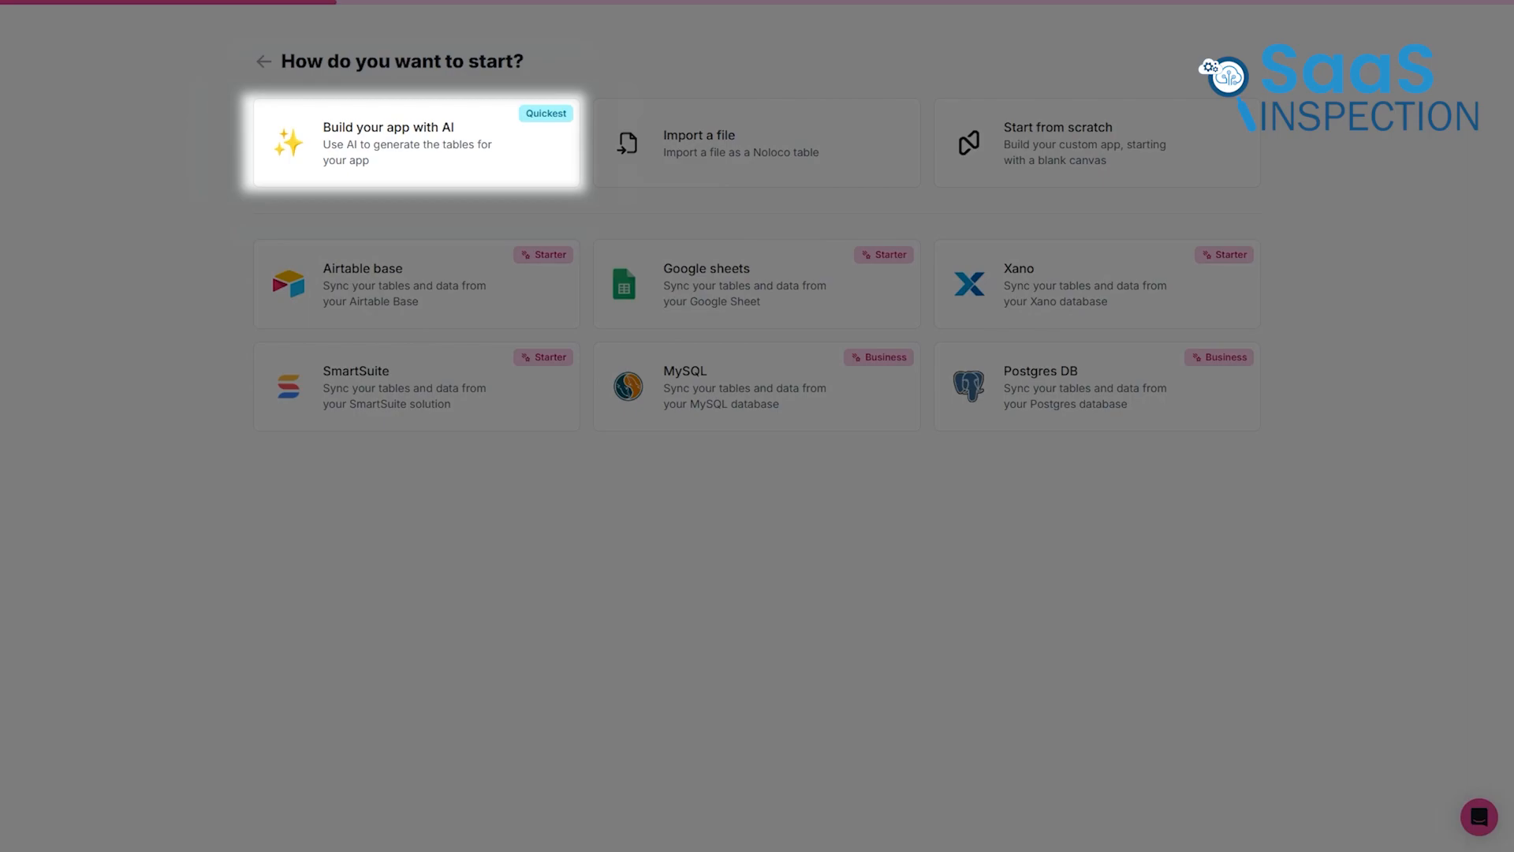
Import the file as the Sample data App table and page through the imported records.
left_click(756, 142)
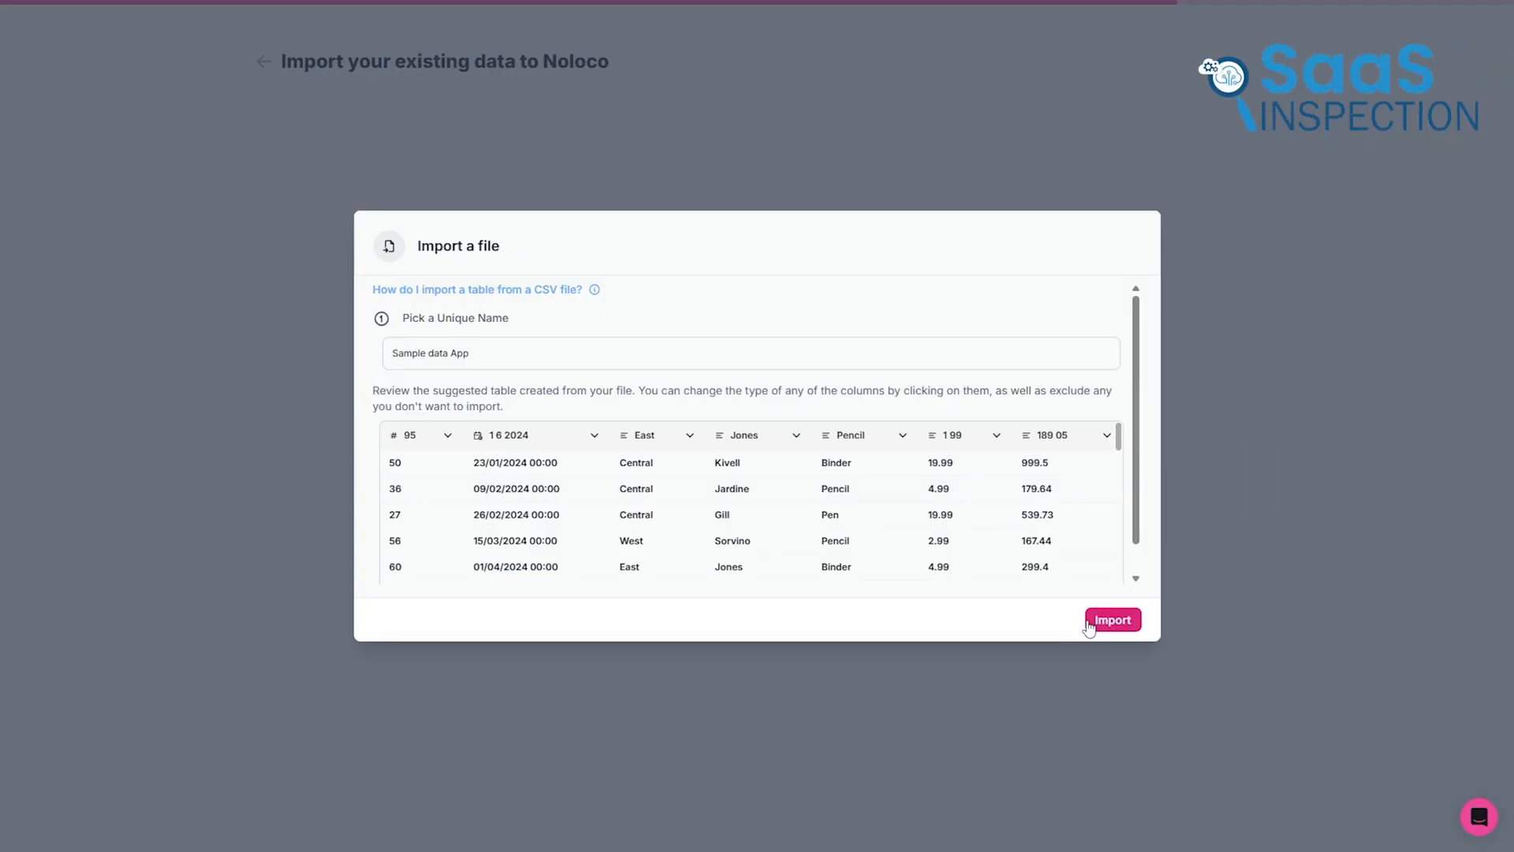
left_click(1113, 619)
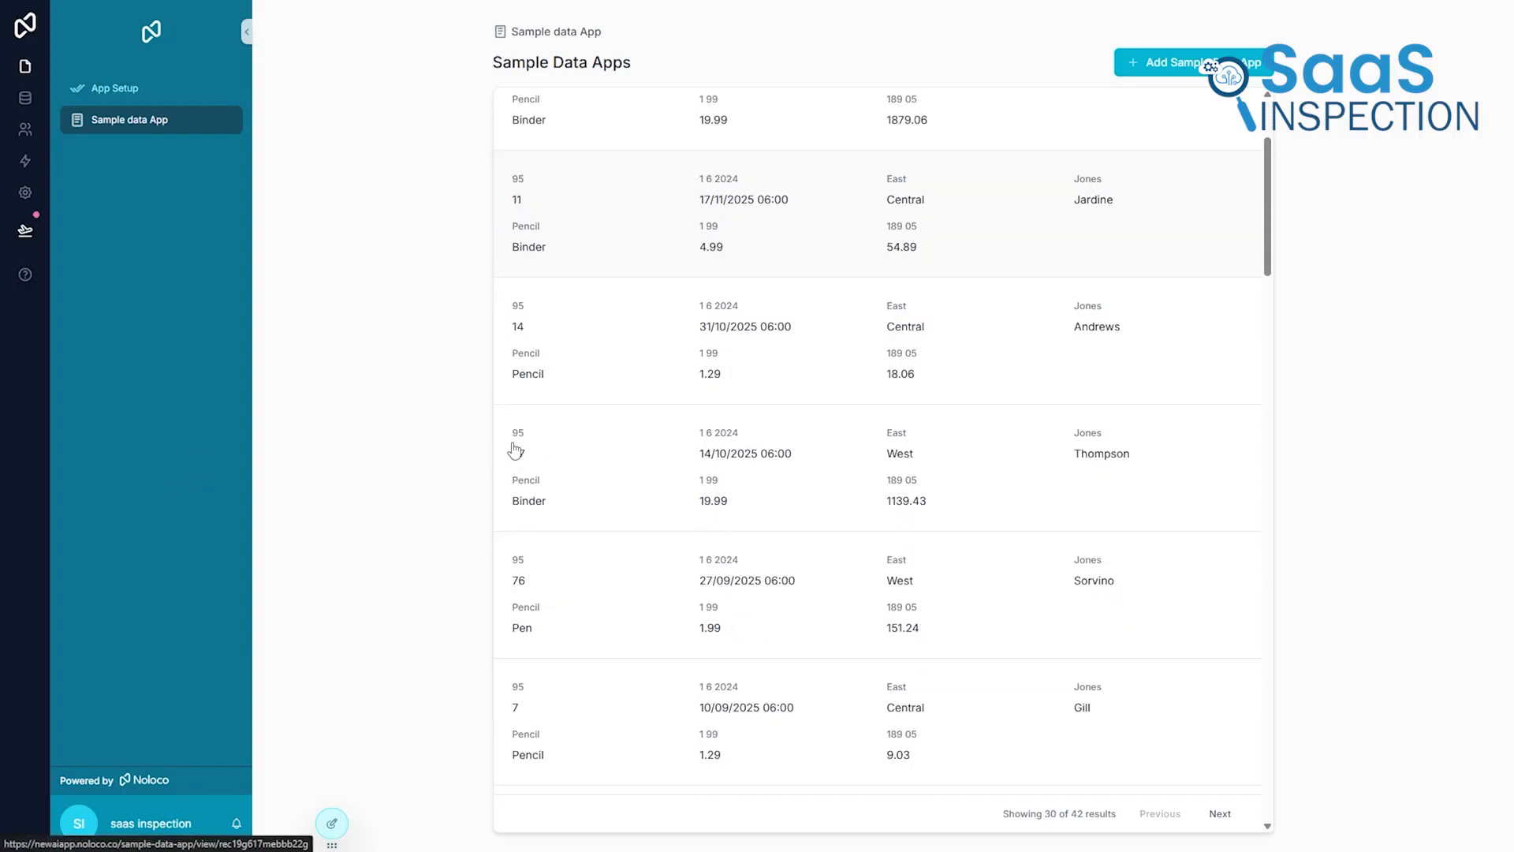
scroll("down", 3)
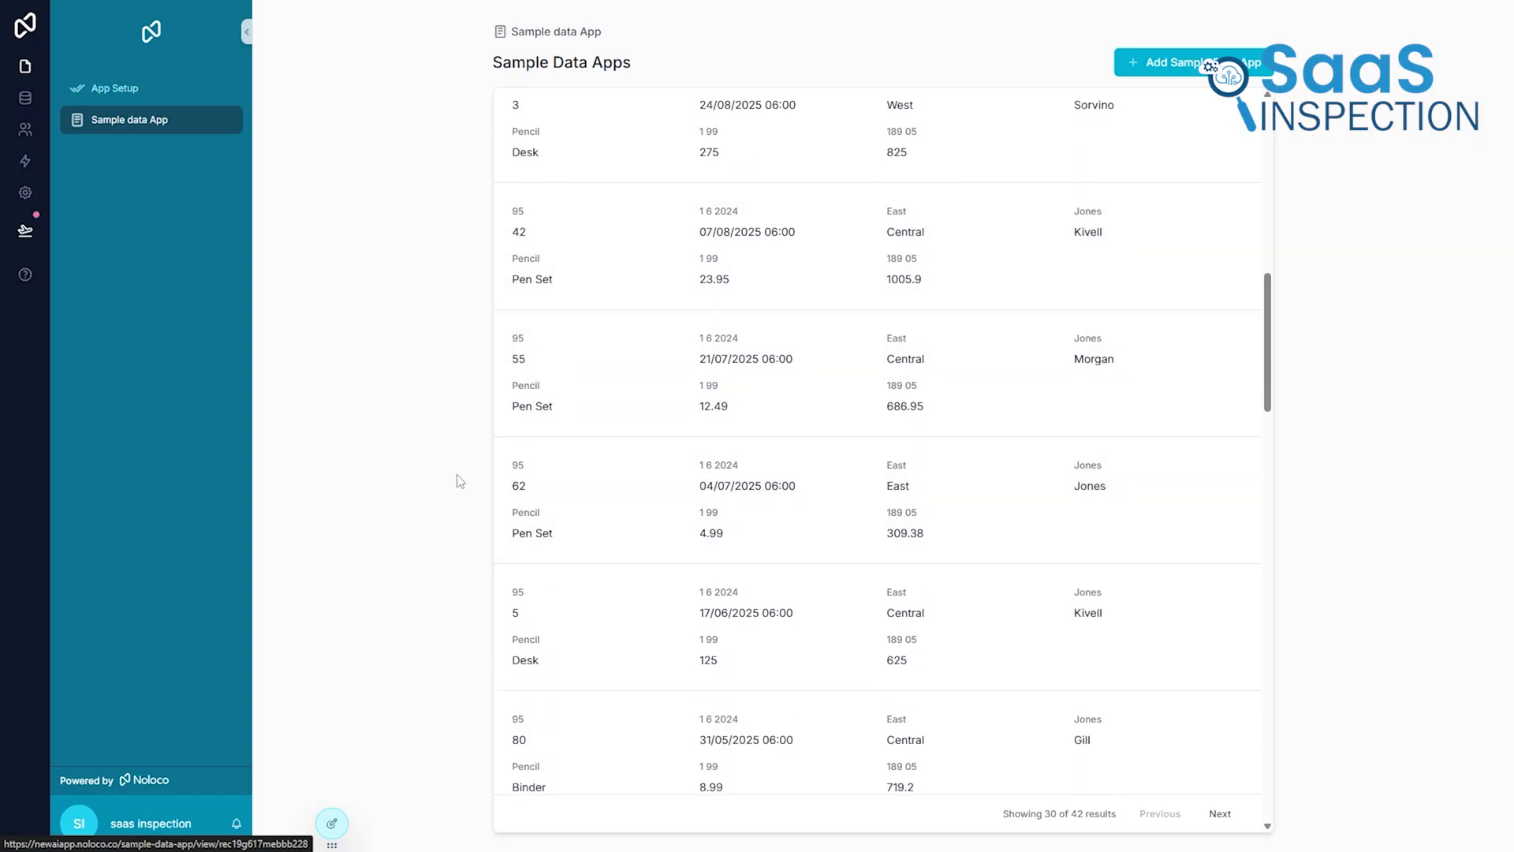
scroll("down", 3)
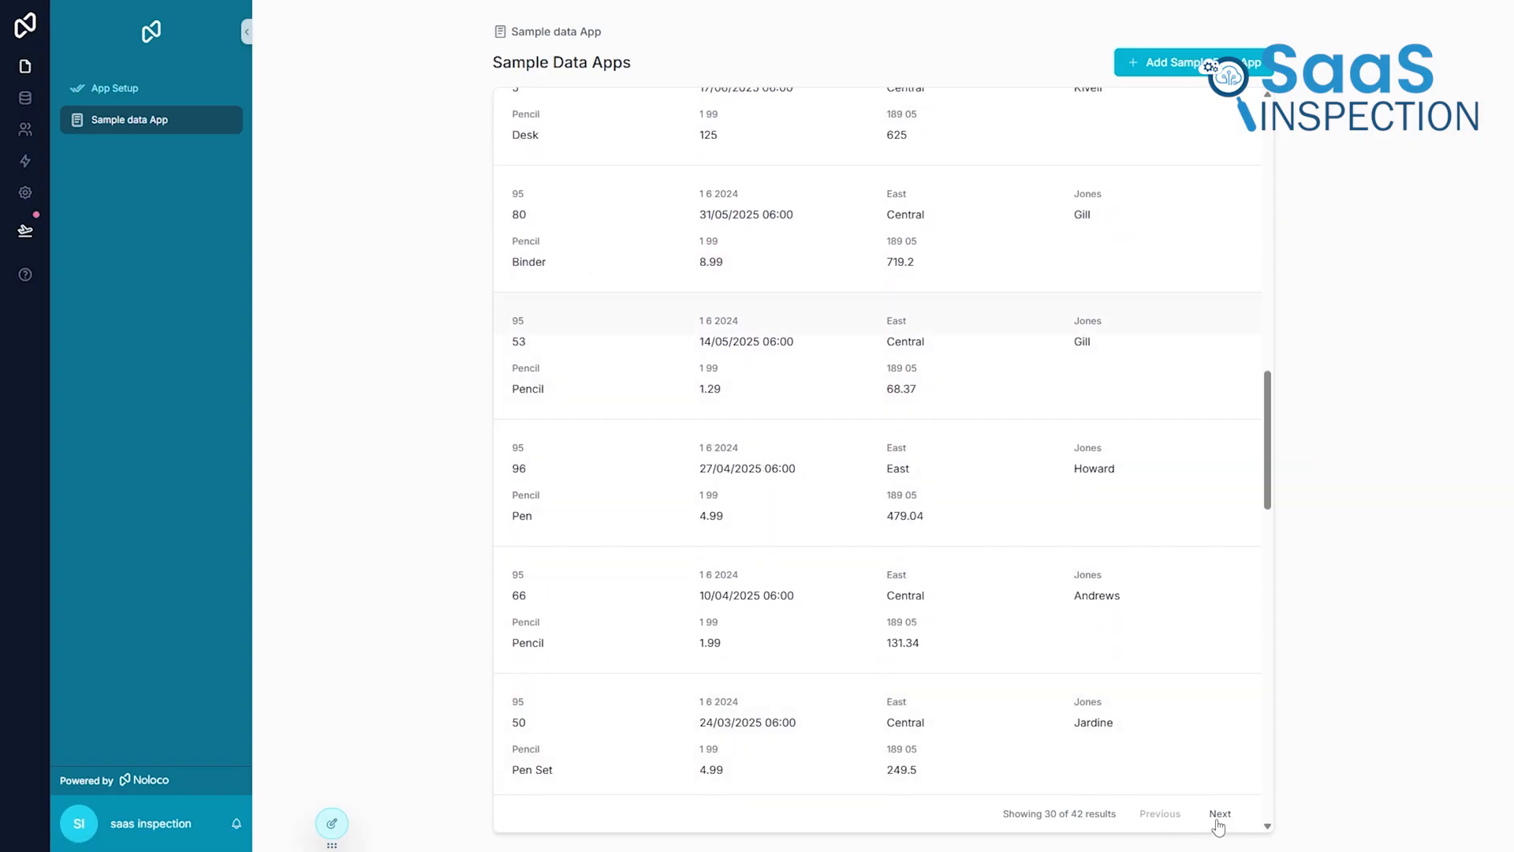
left_click(1220, 813)
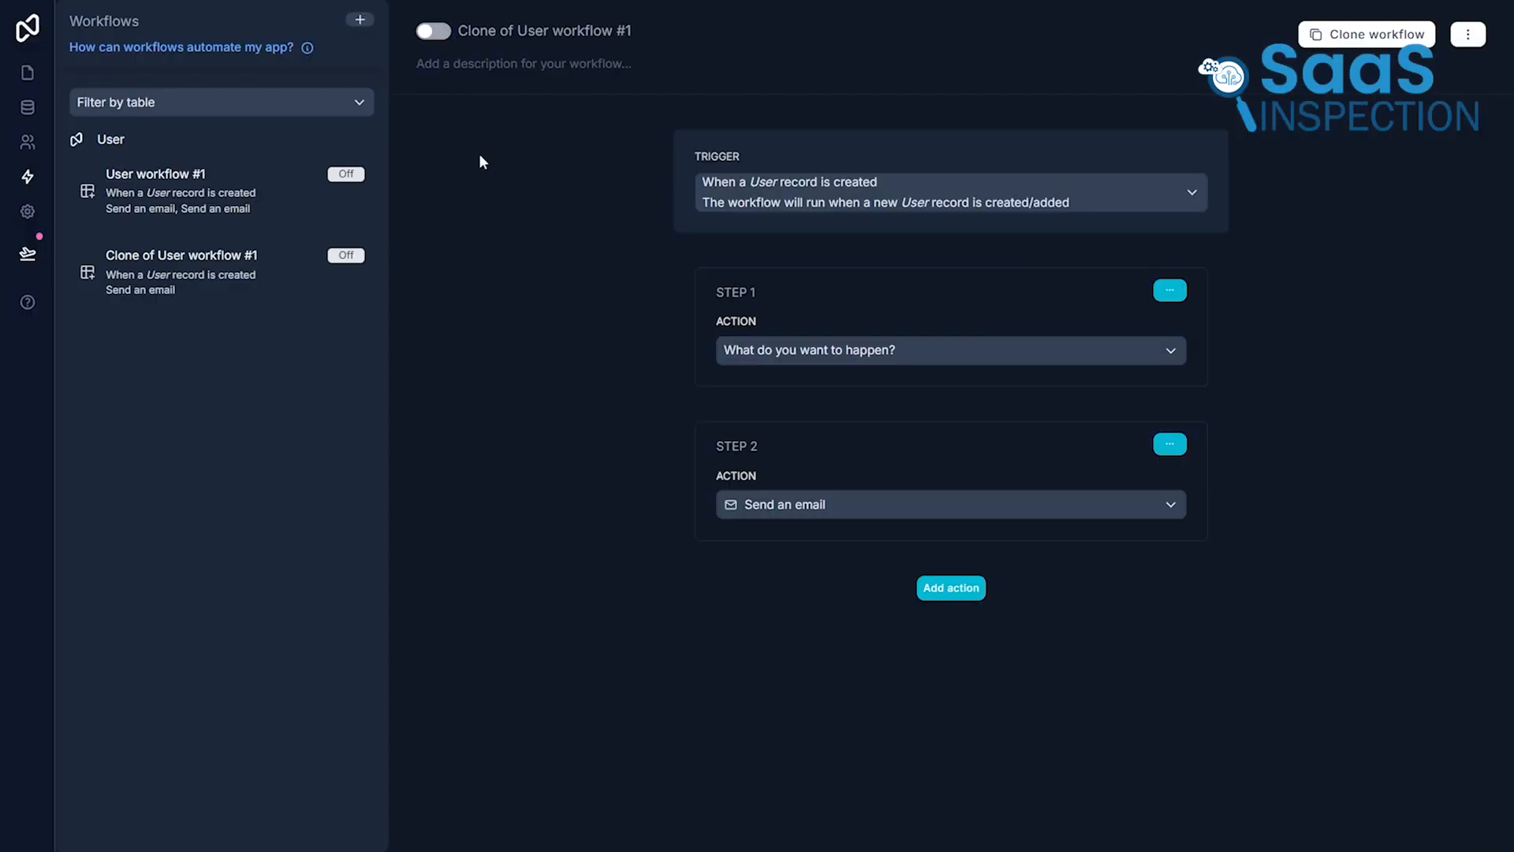
mouse_move(844, 525)
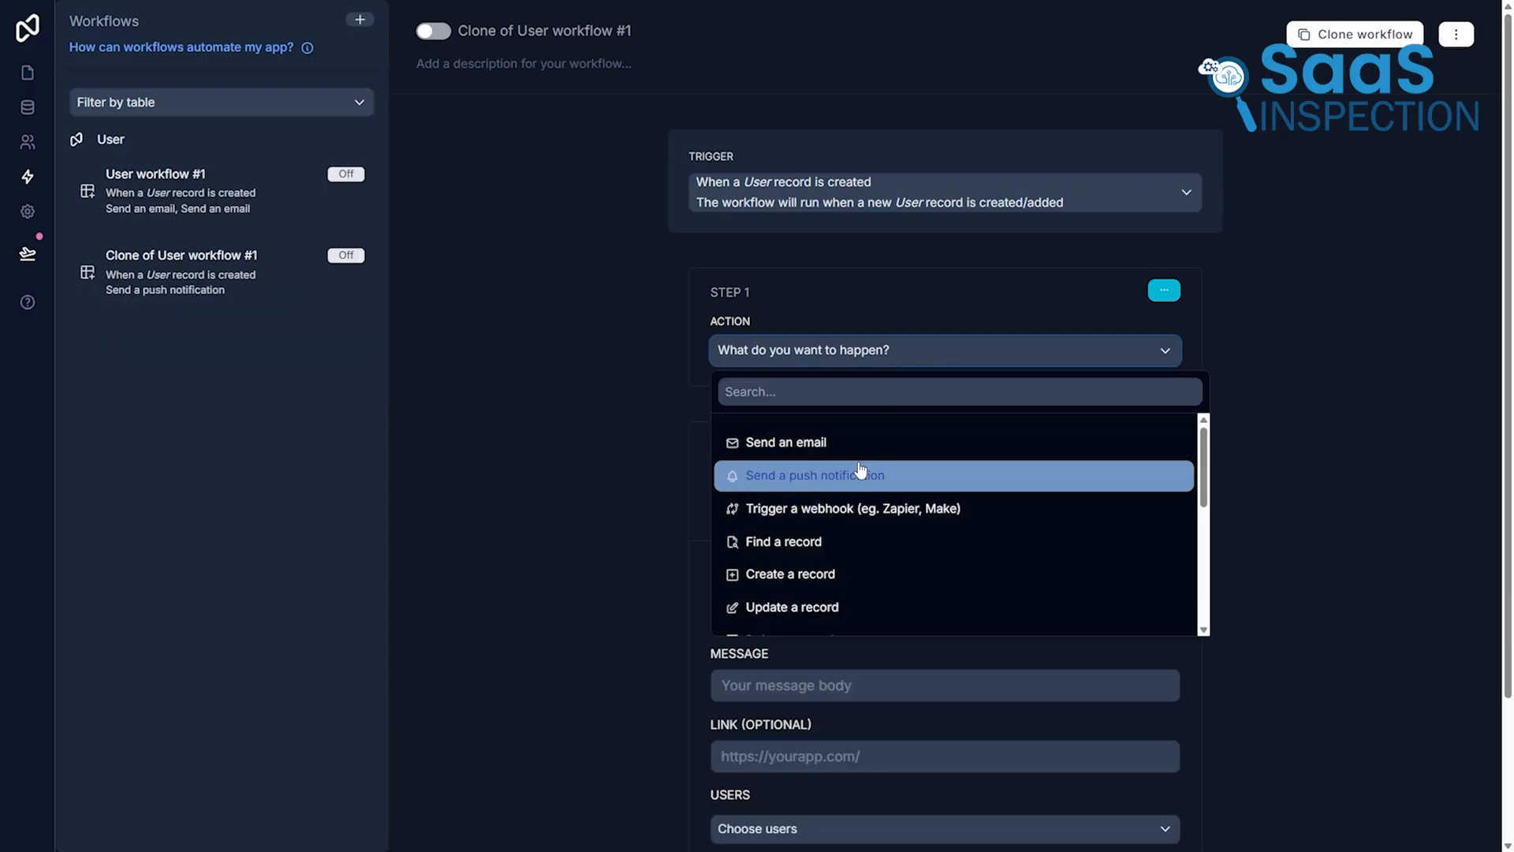
Set Step 1 of 'Clone of User workflow #1' to Send a push notification.
left_click(814, 475)
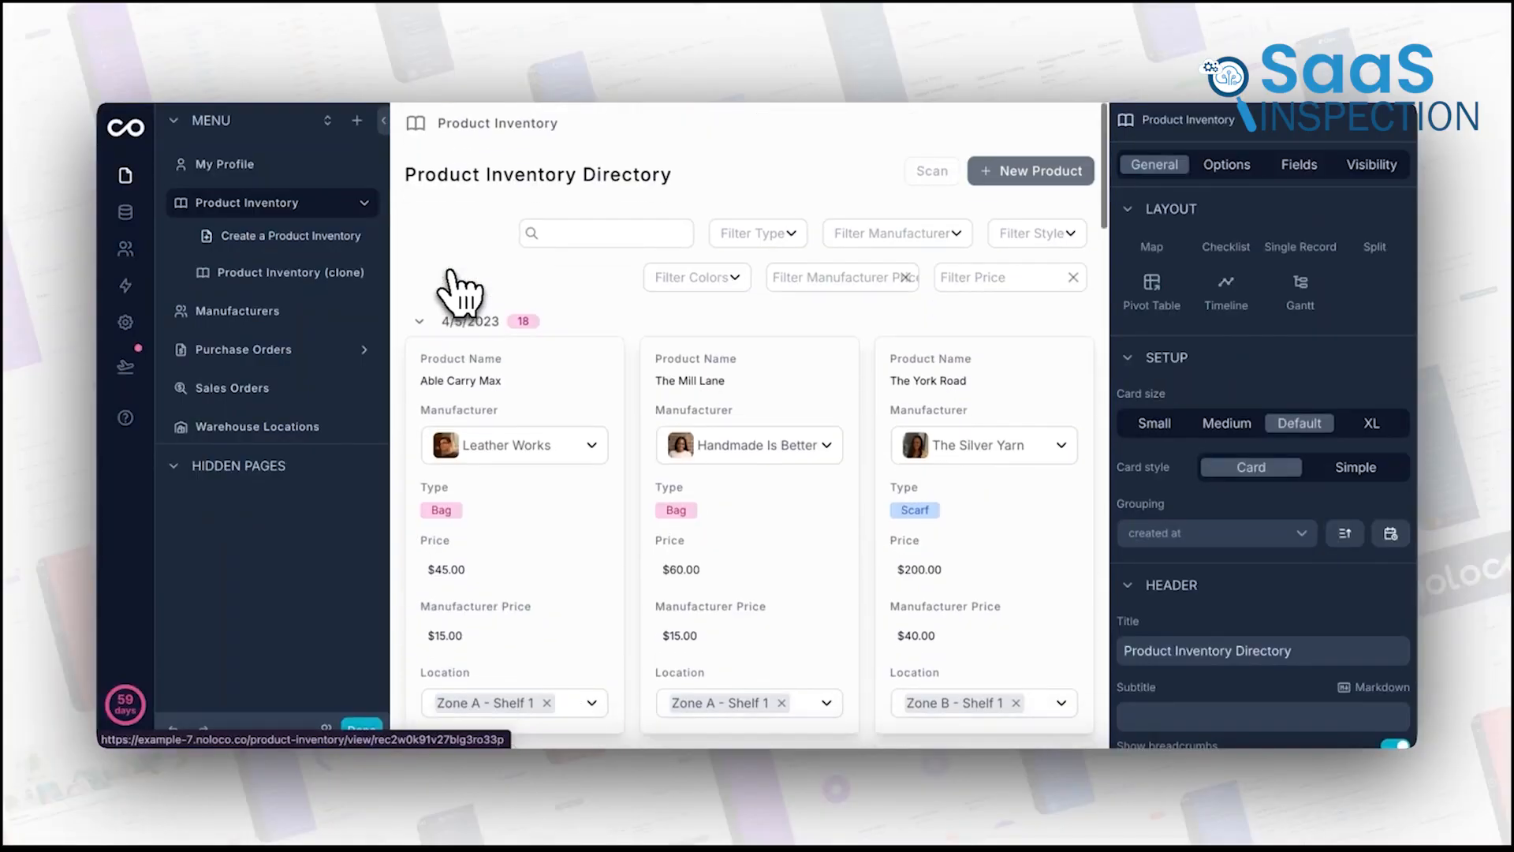
scroll("down", 3)
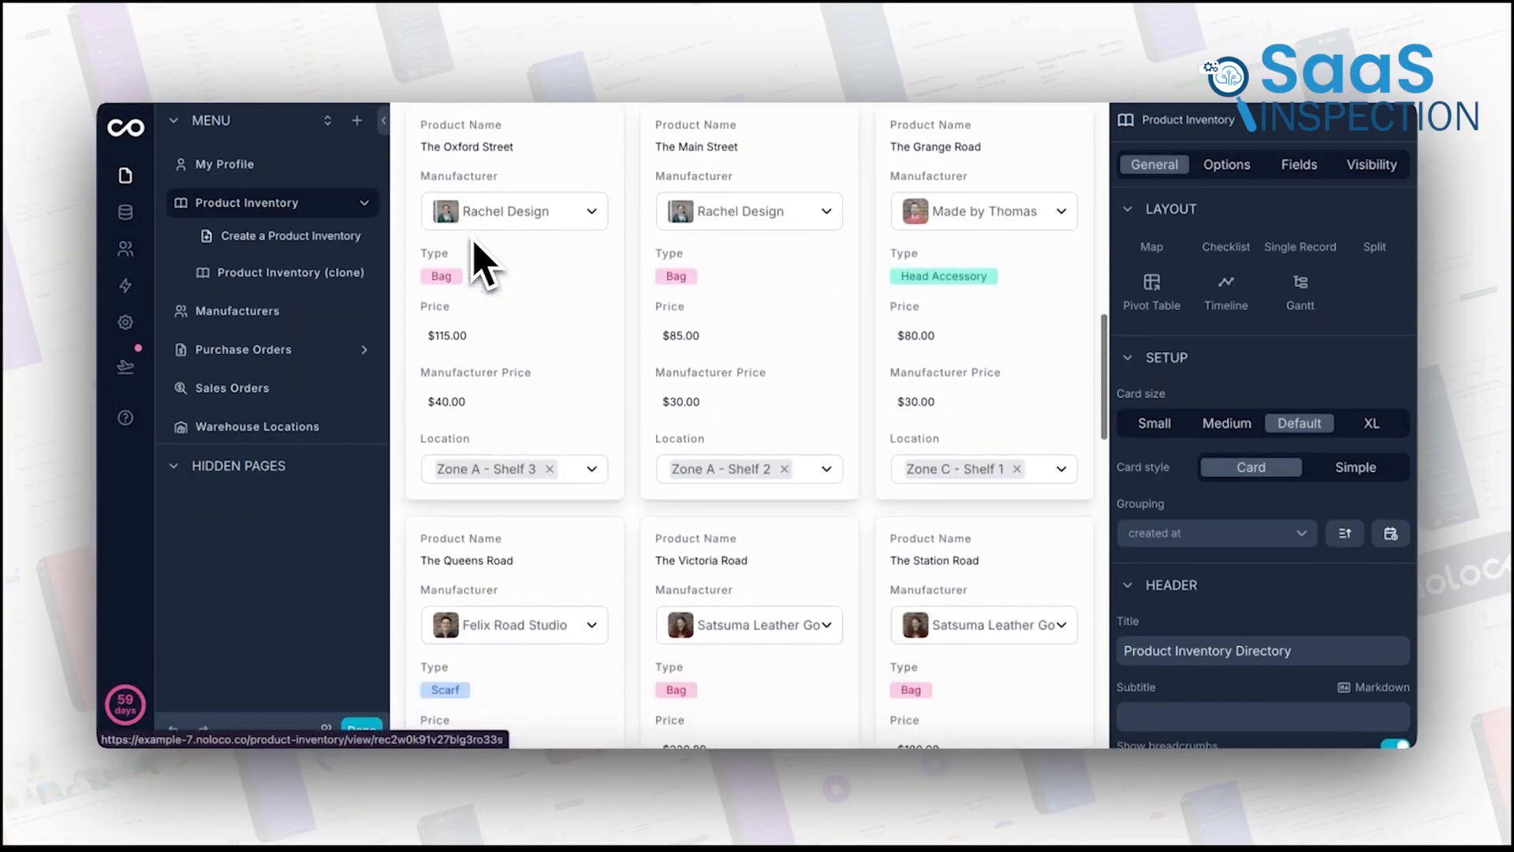
scroll("down", 3)
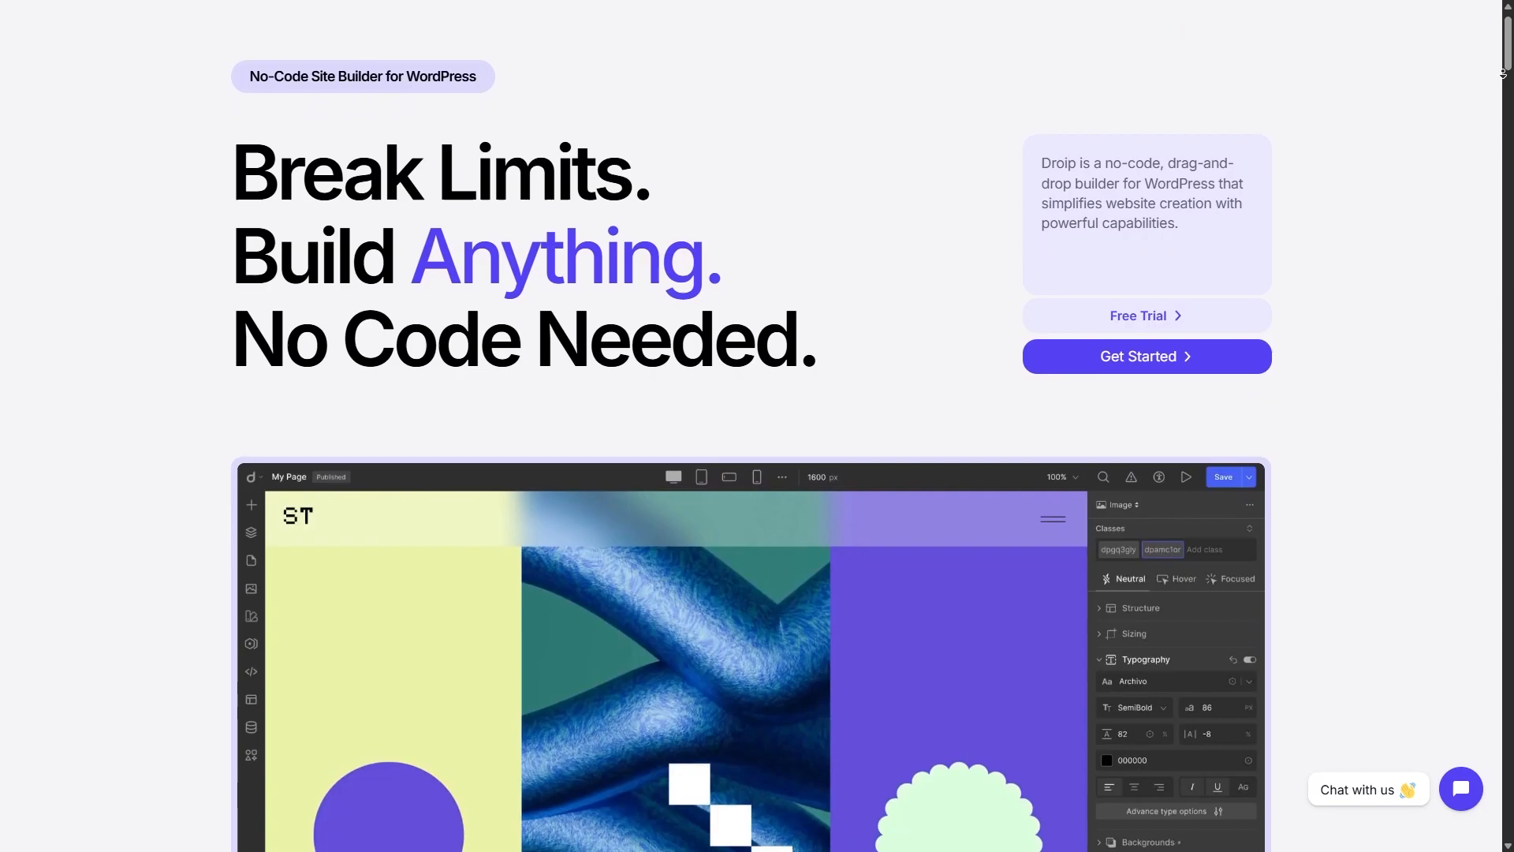
Scroll through the Droip landing page.
scroll("down", 3)
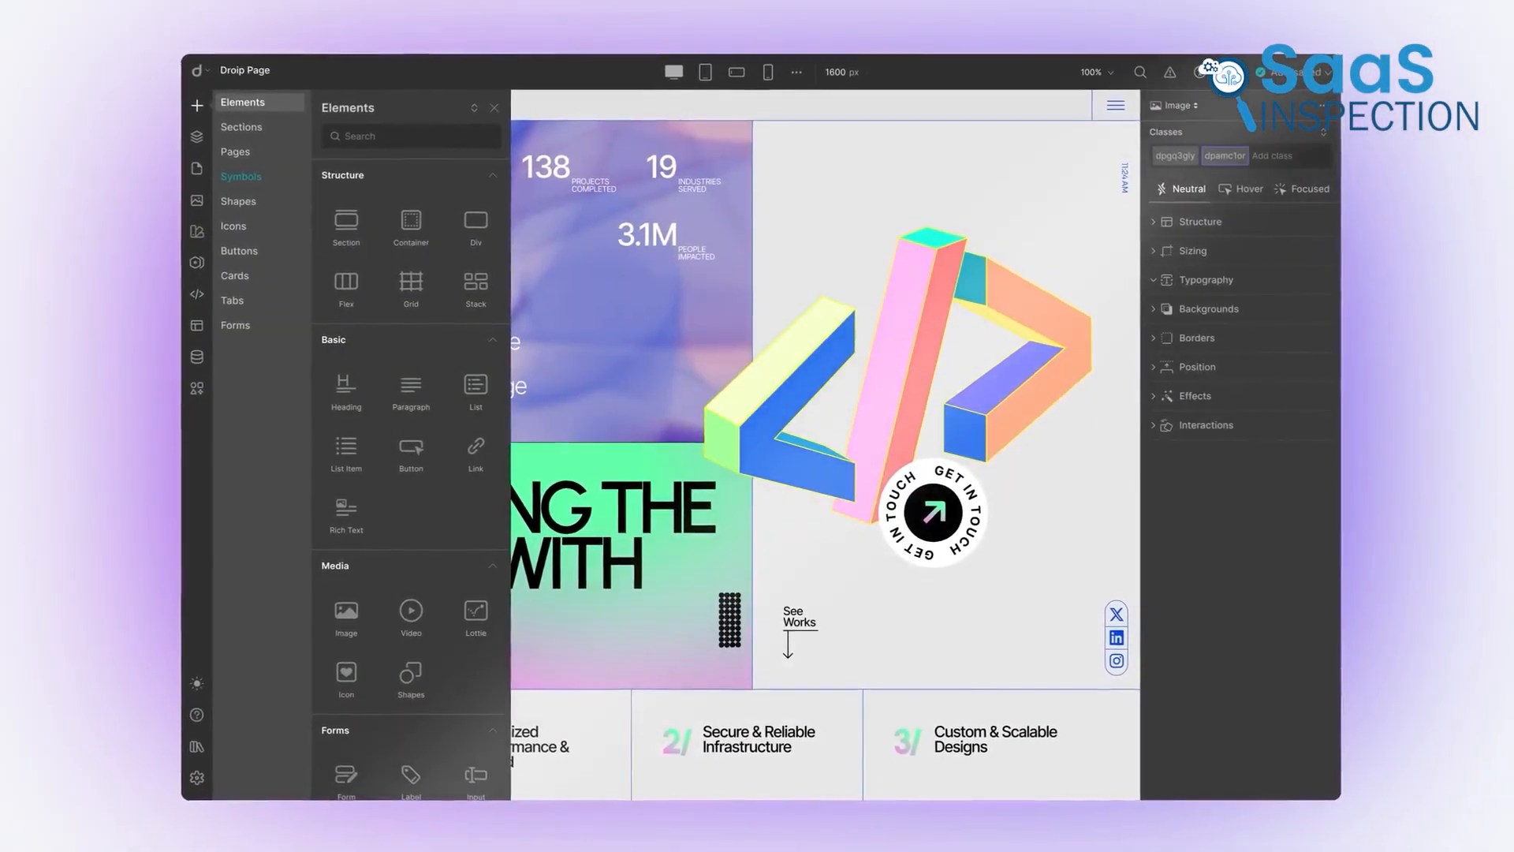
Browse the Sections, Pages and Buttons libraries, then the full-site Templates gallery.
left_click(241, 127)
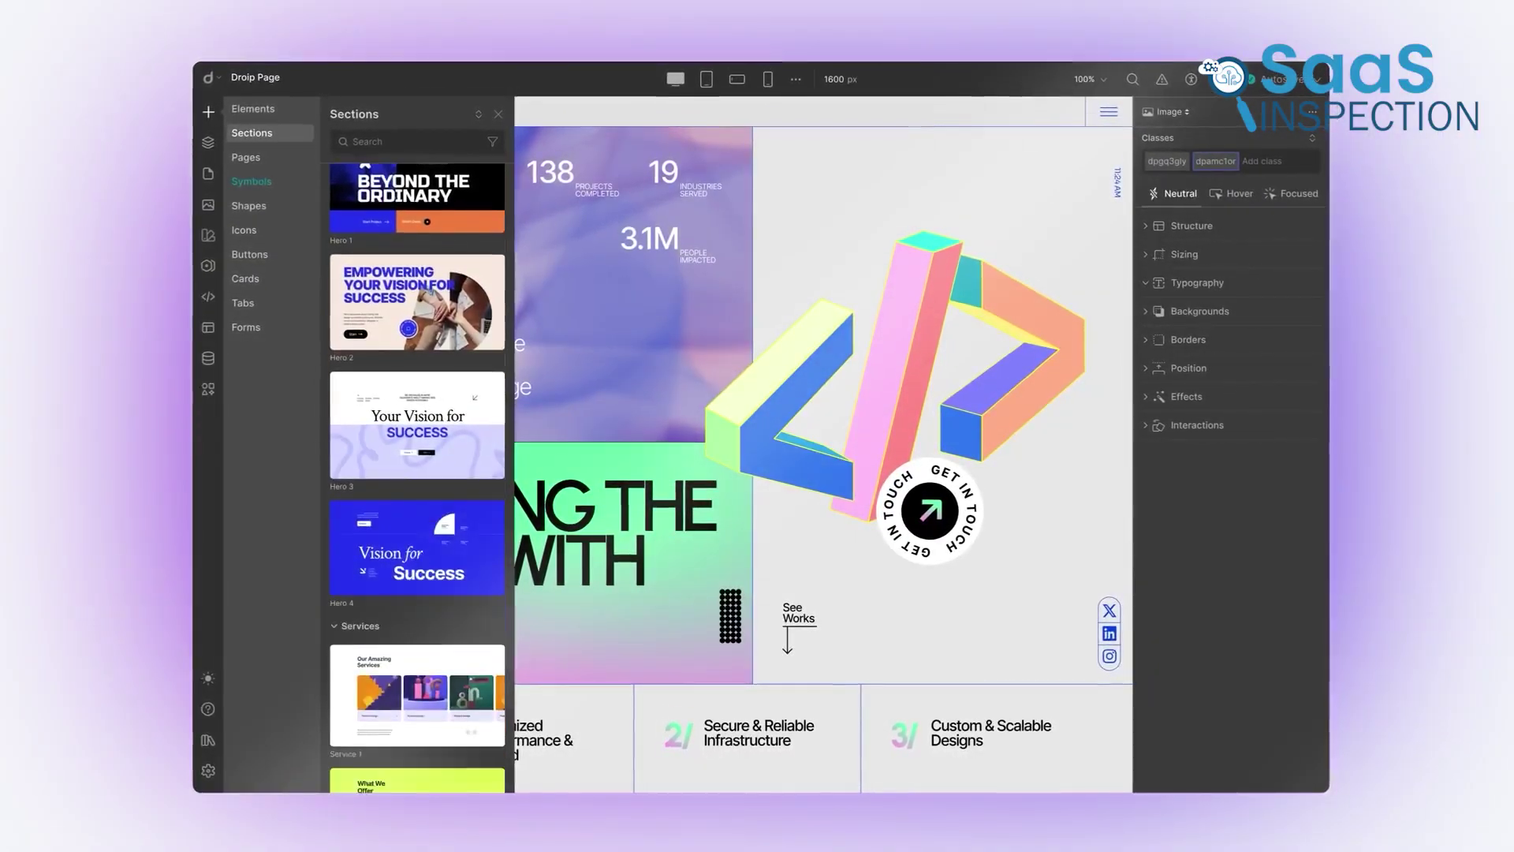
left_click(245, 157)
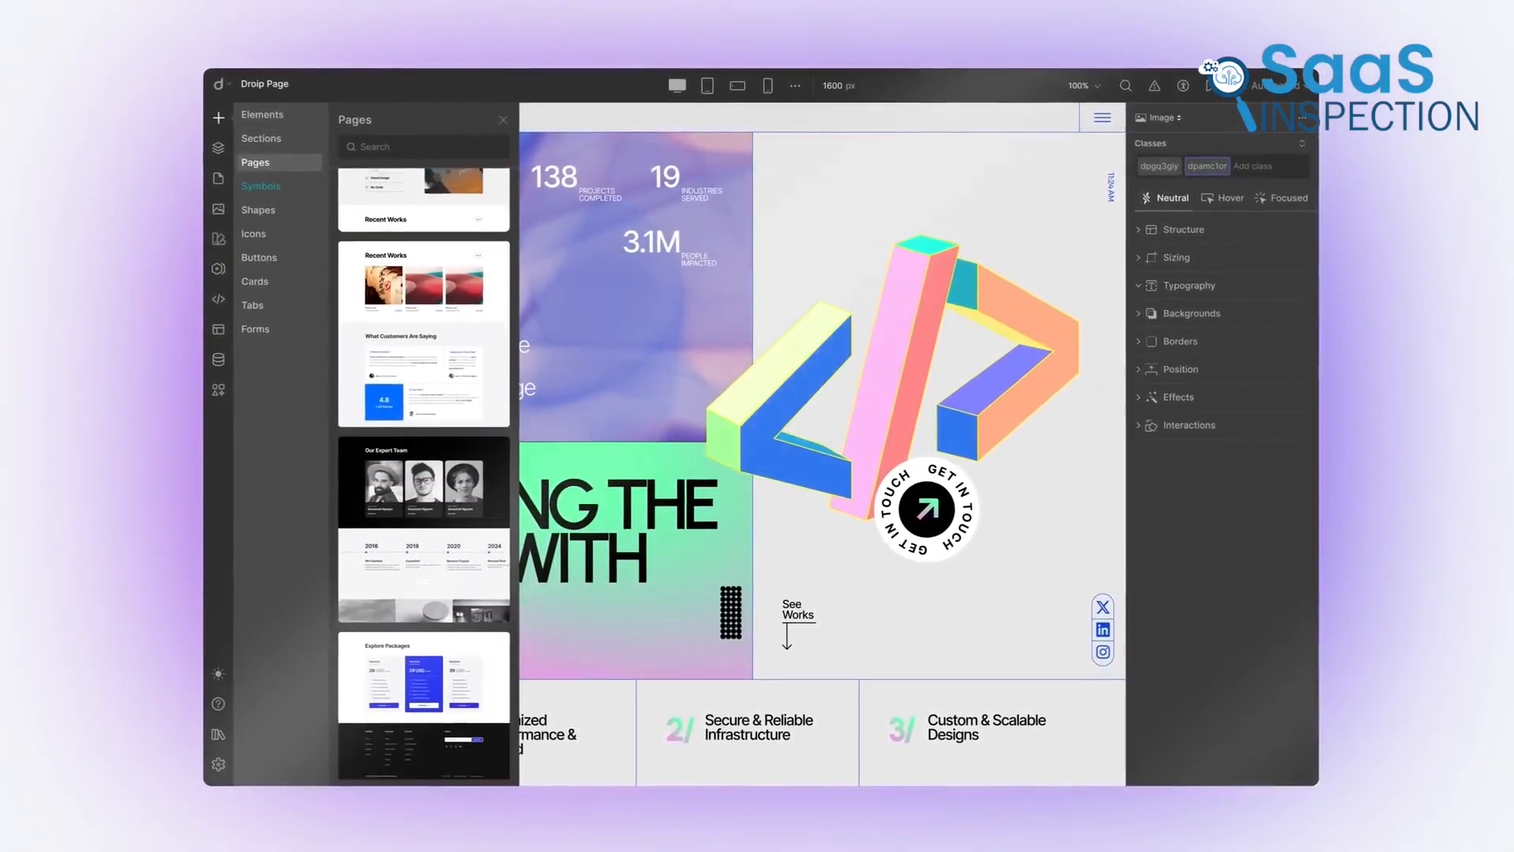
left_click(259, 257)
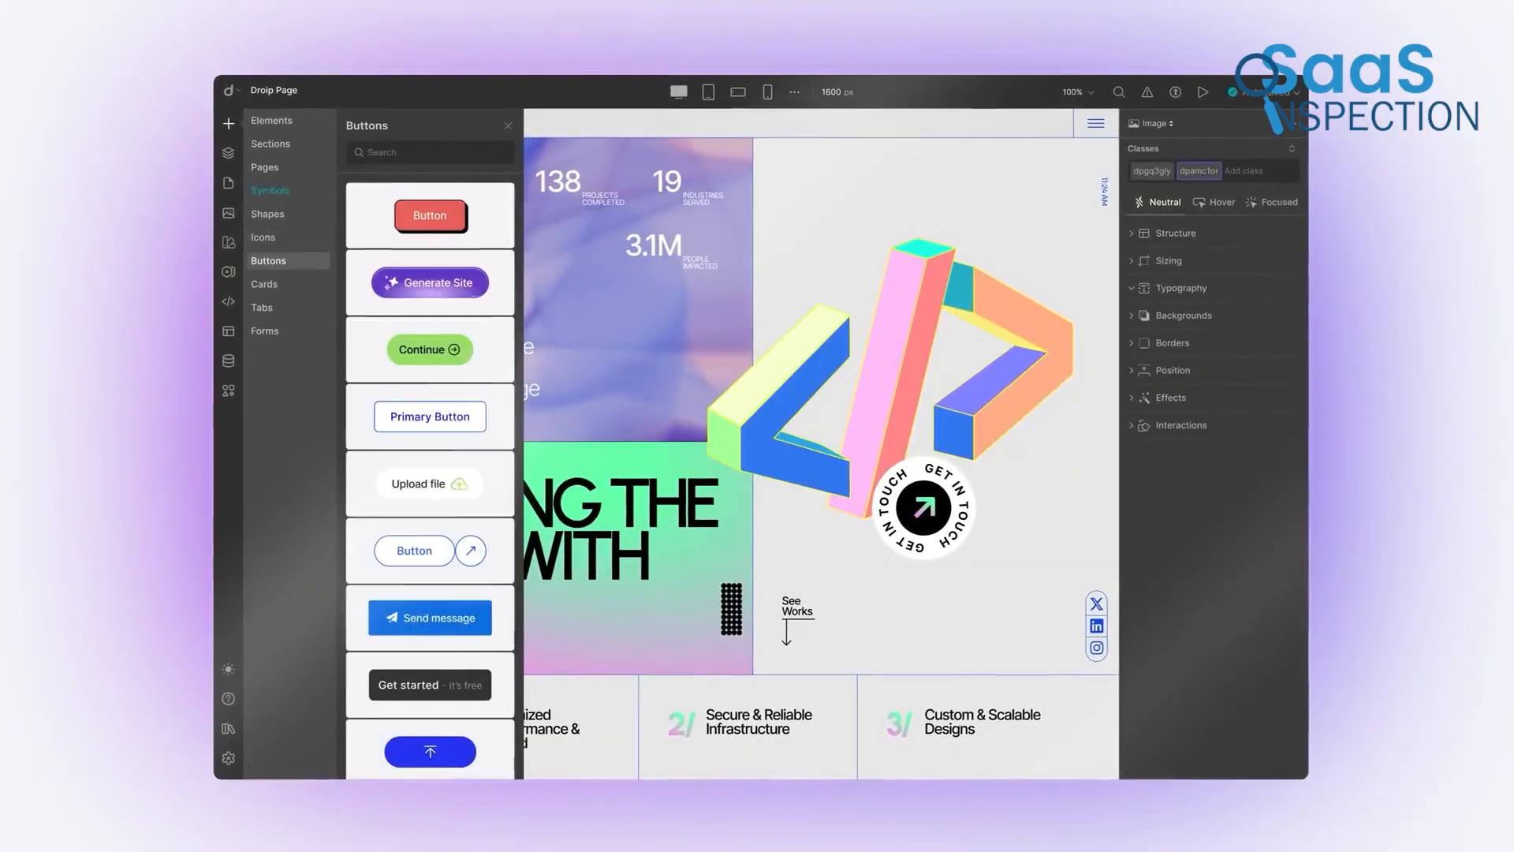
left_click(508, 125)
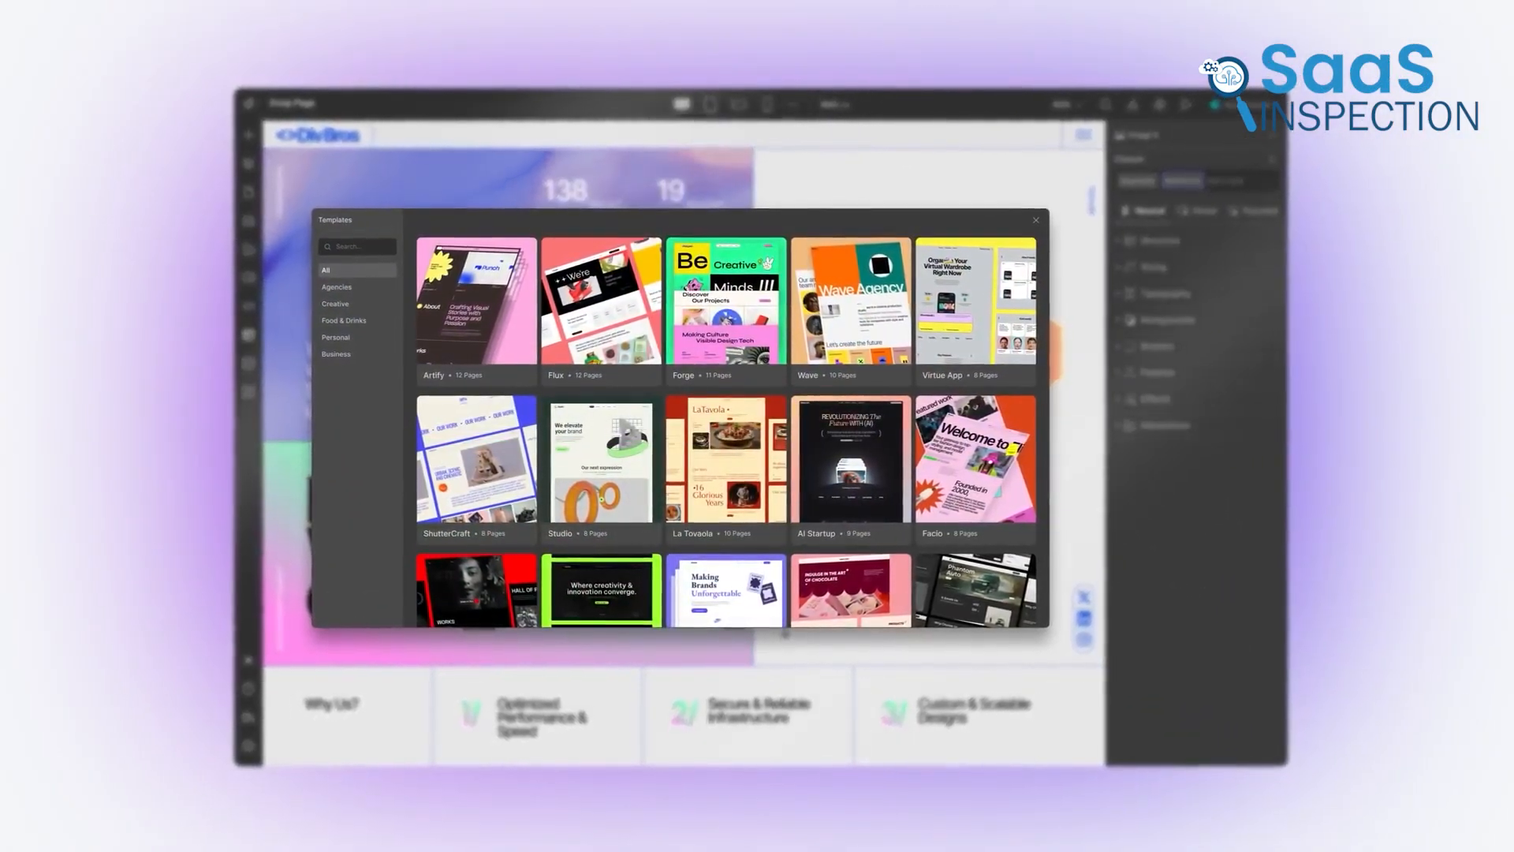
left_click(1034, 219)
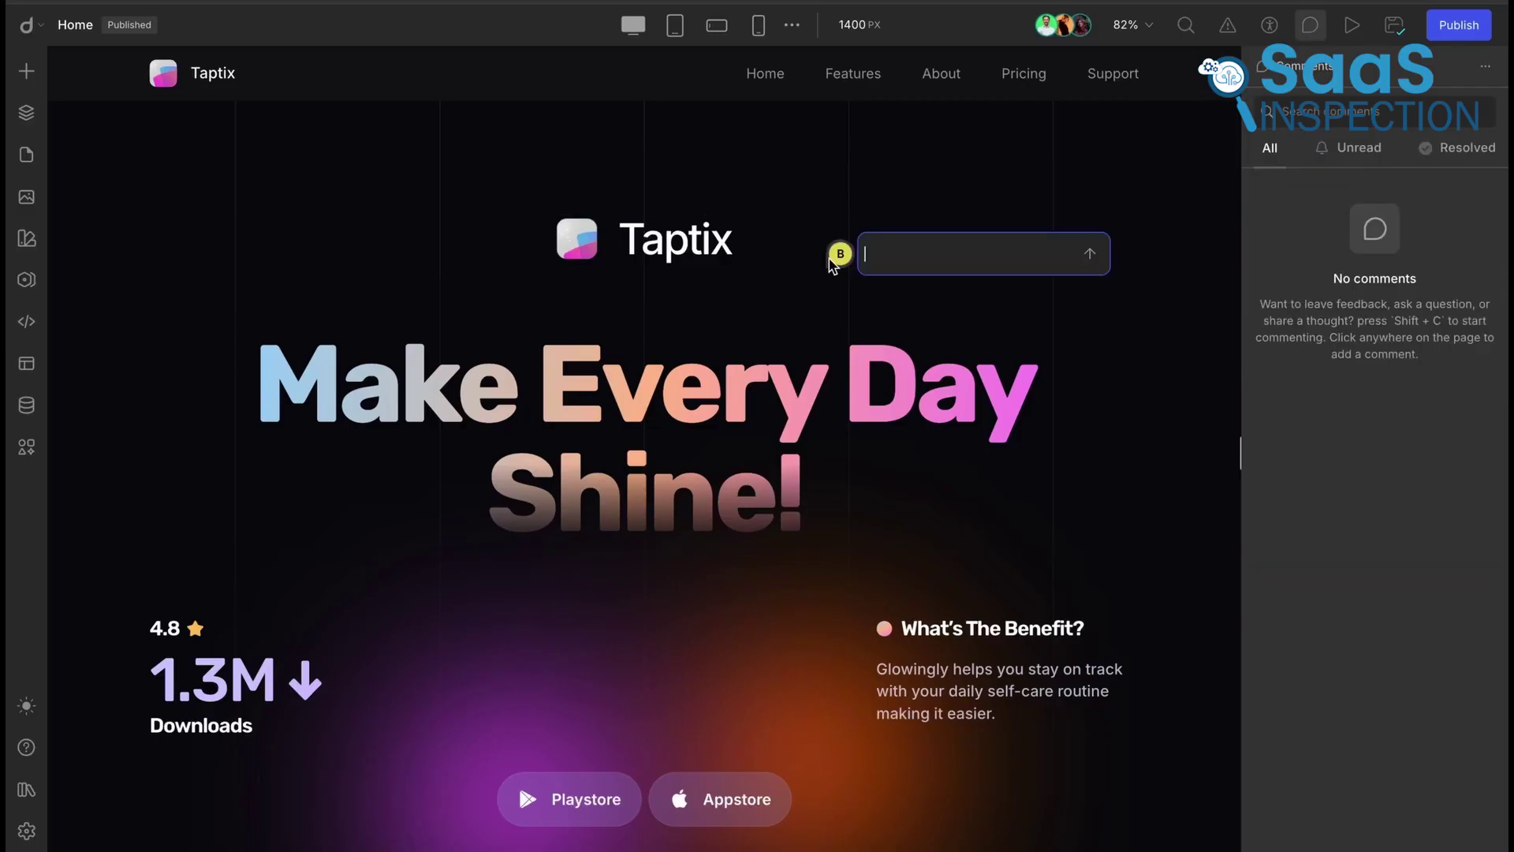
type("@")
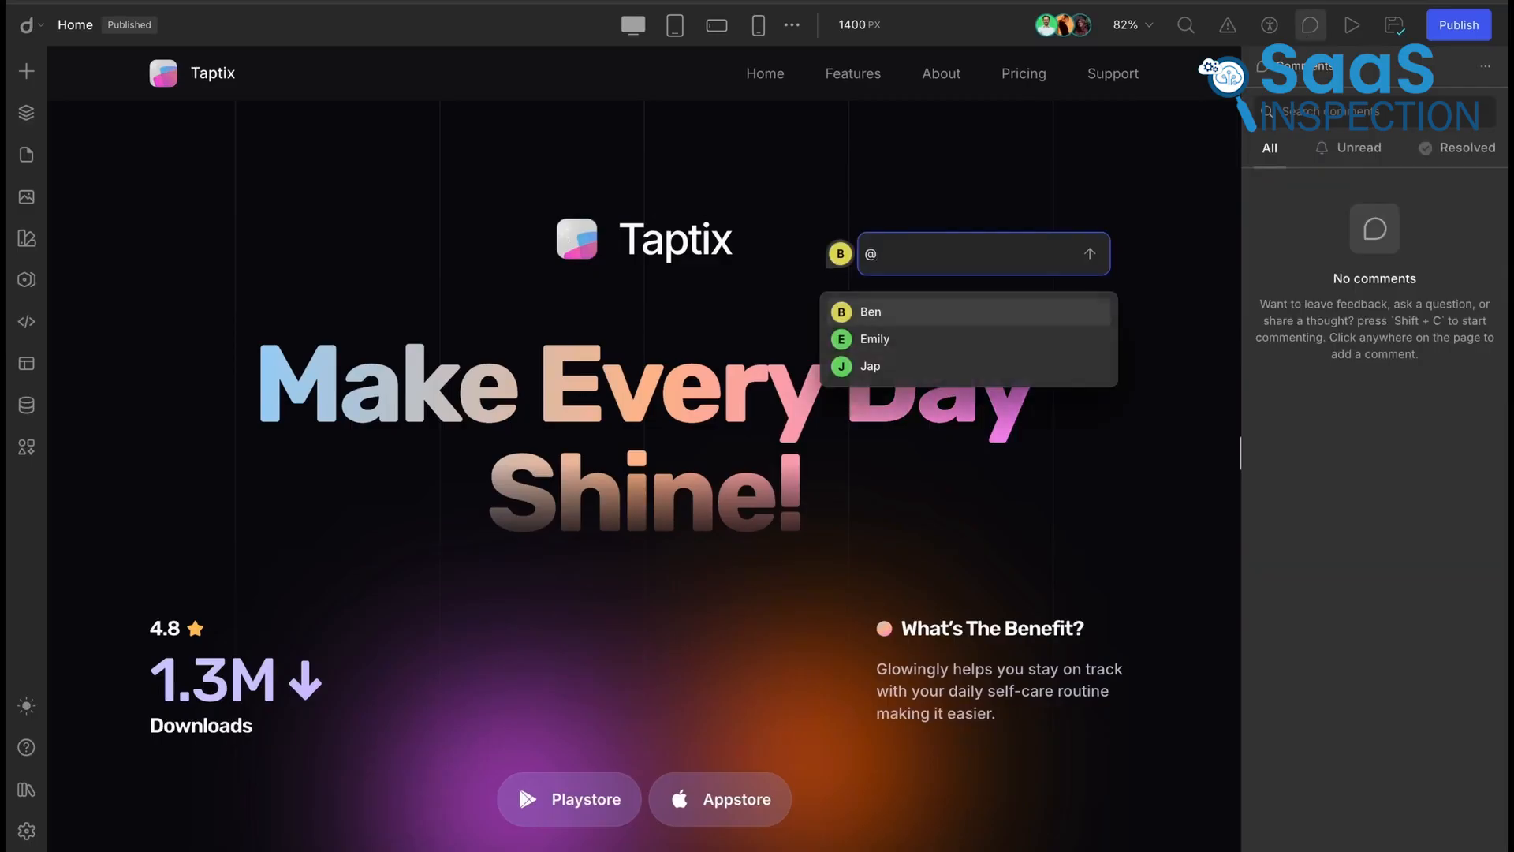
left_click(870, 366)
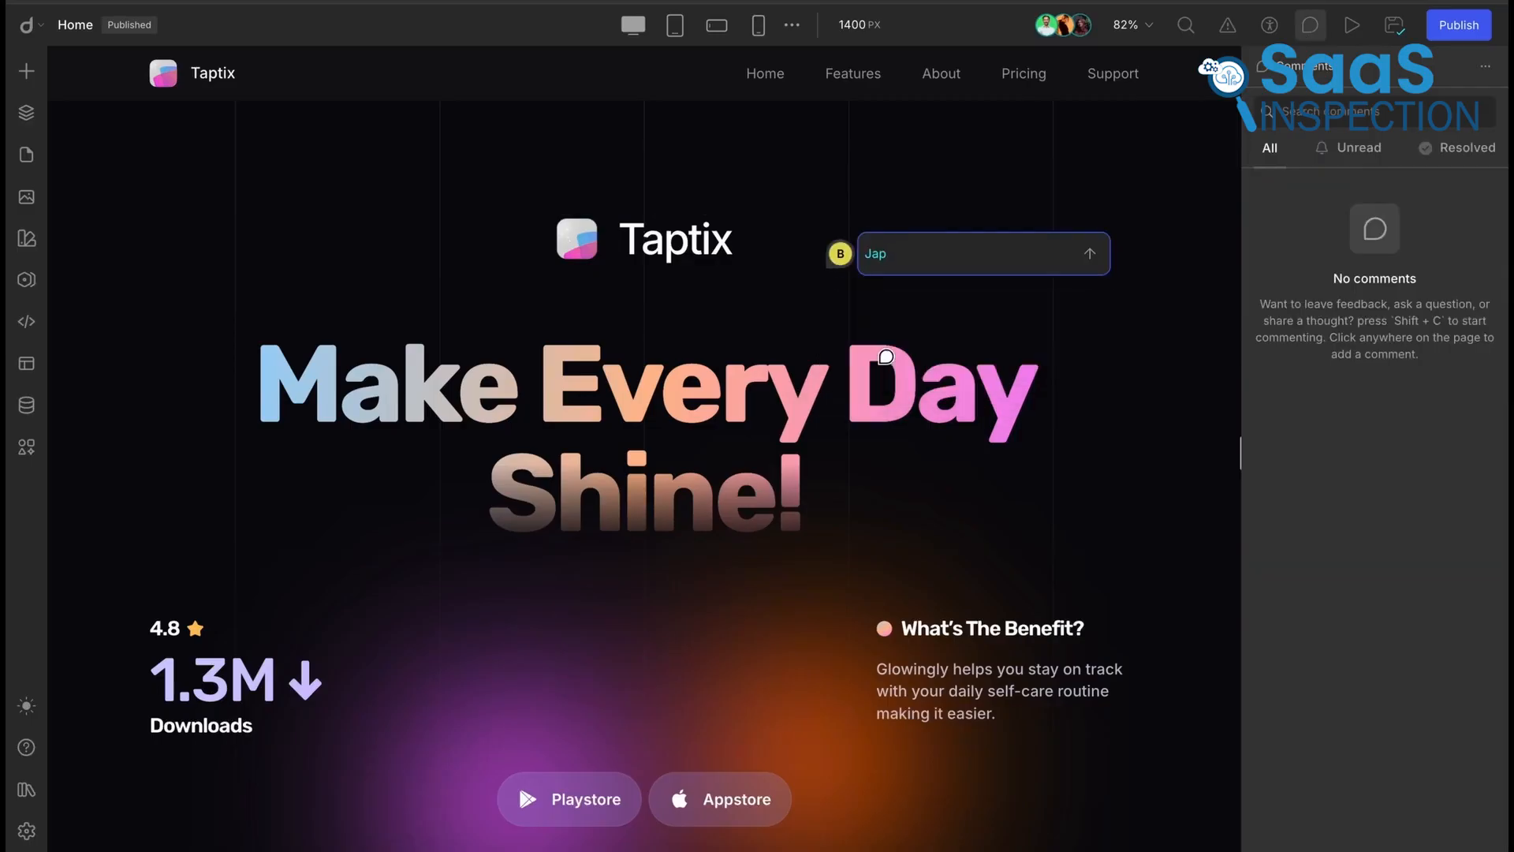
type("please make the")
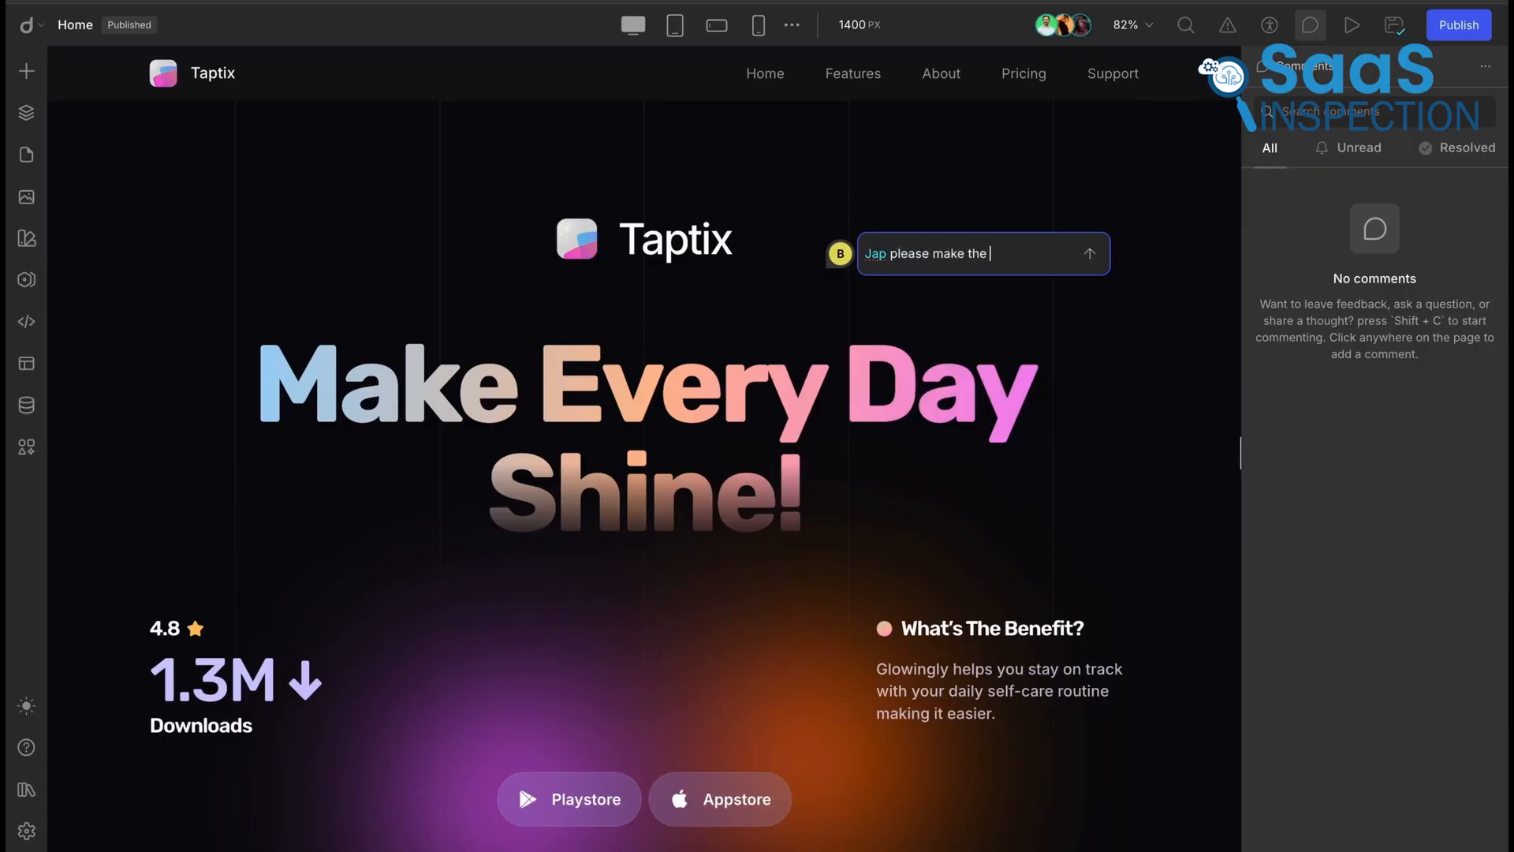
left_click(1093, 253)
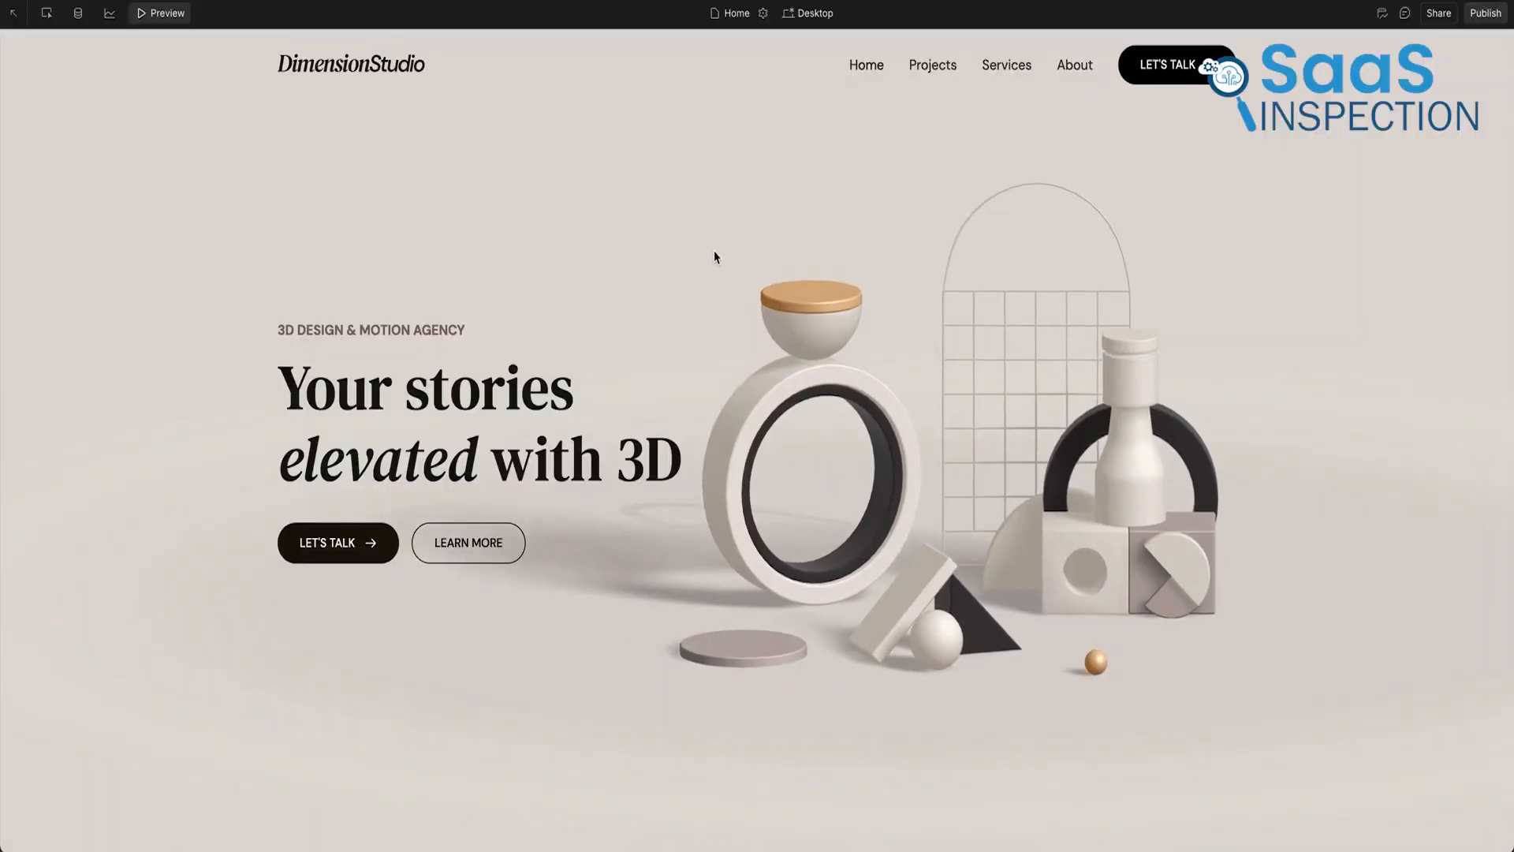
mouse_move(729, 235)
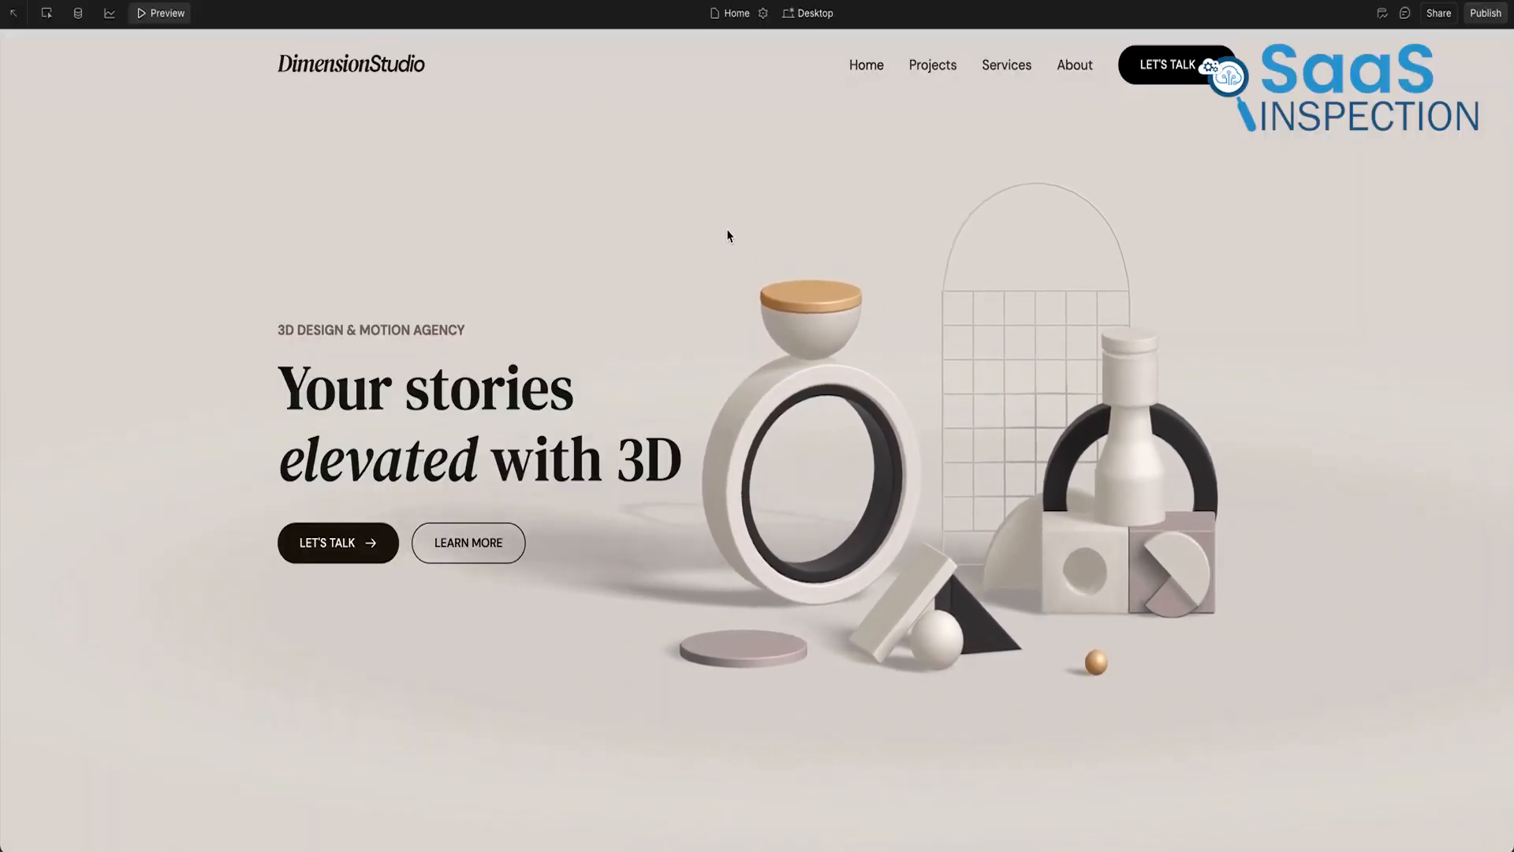